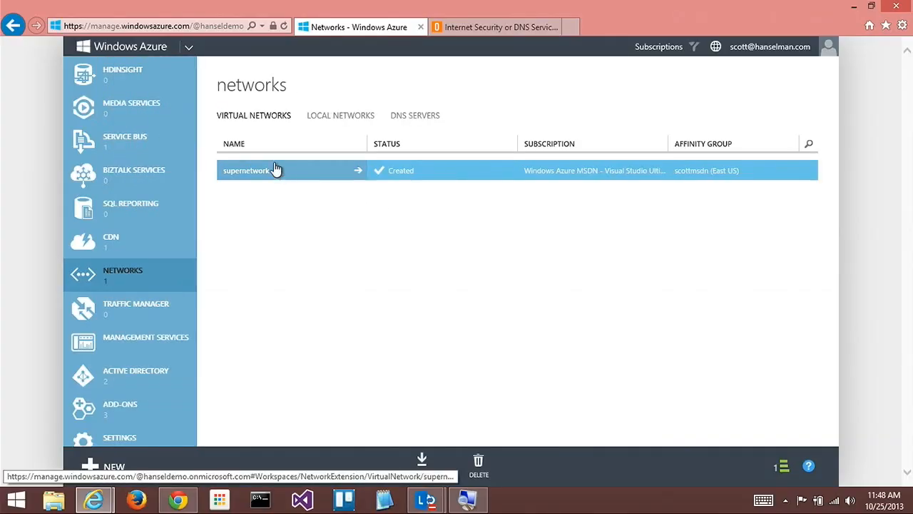
- Open the 'supernetwork' virtual network from the Virtual Networks list to view its quick-start dashboard
{"action": "left_click", "coordinate": [246, 170]}
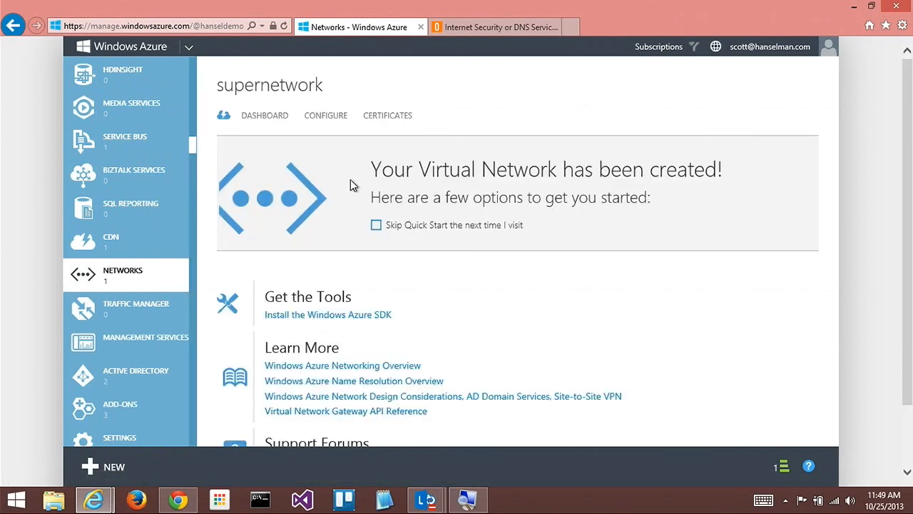